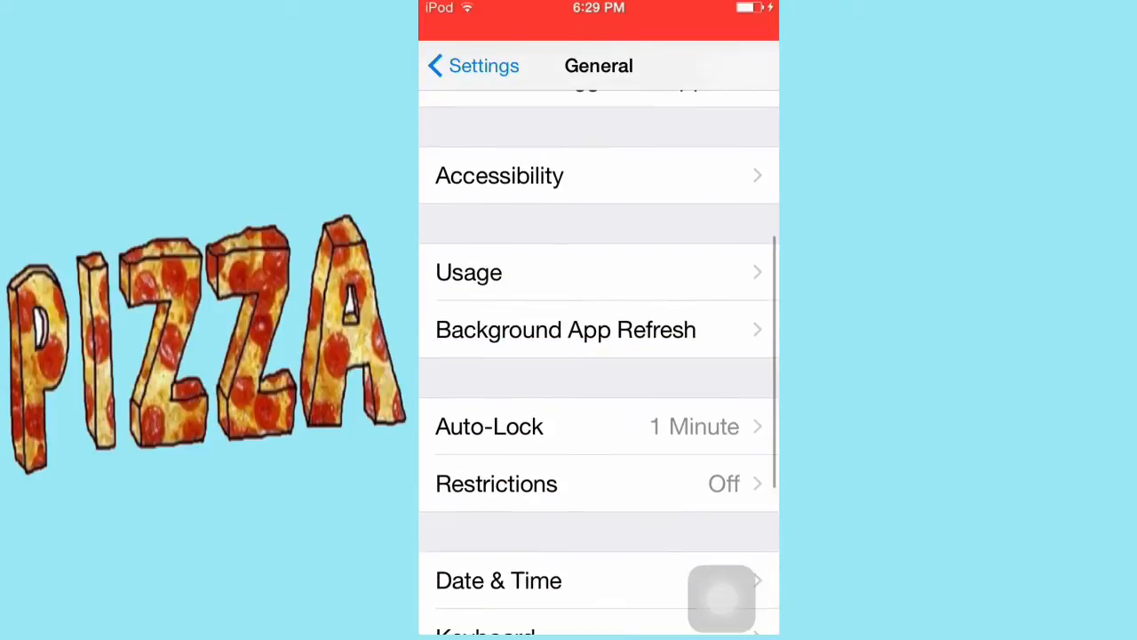
Step: Scroll the General settings list to bring Accessibility into view
scroll(up, 3)
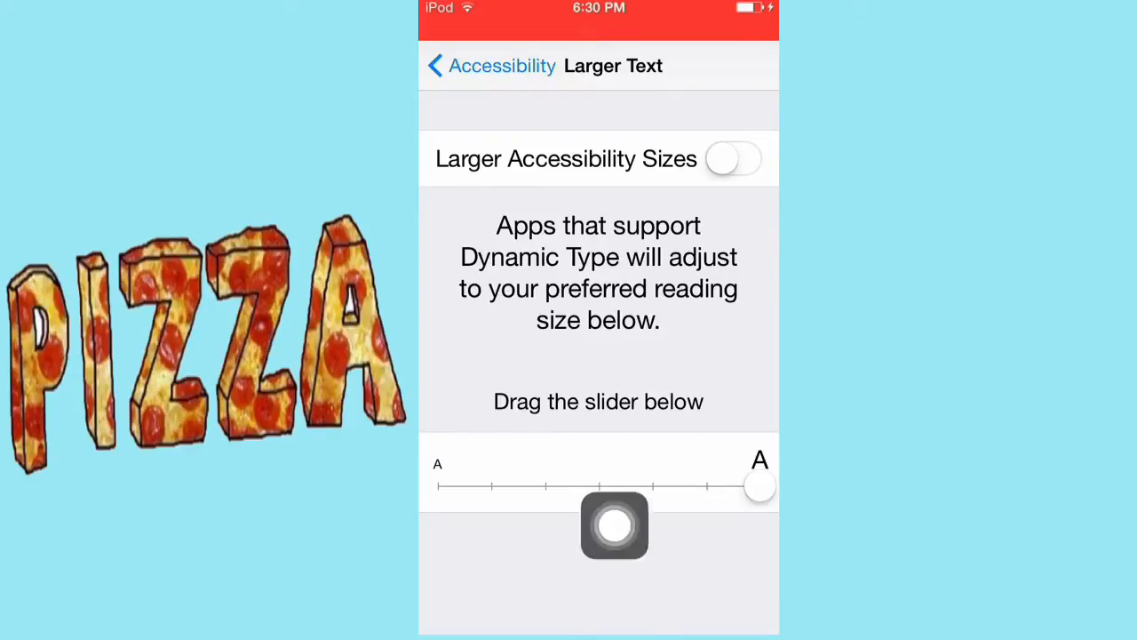
drag(761, 484, 654, 480)
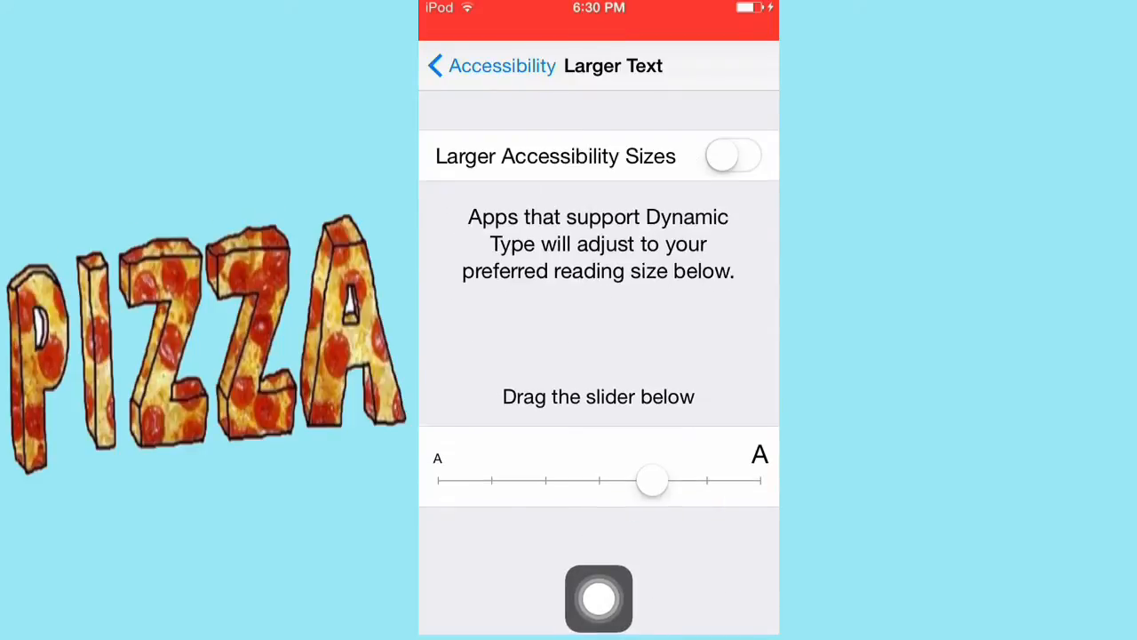
drag(653, 480, 437, 478)
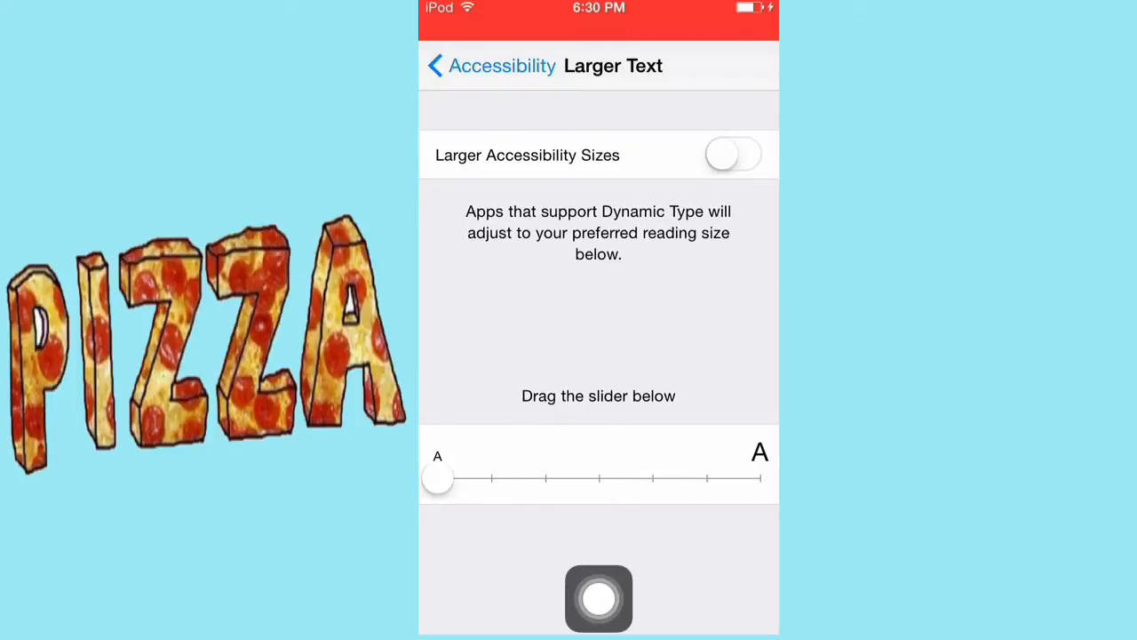
drag(438, 478, 761, 483)
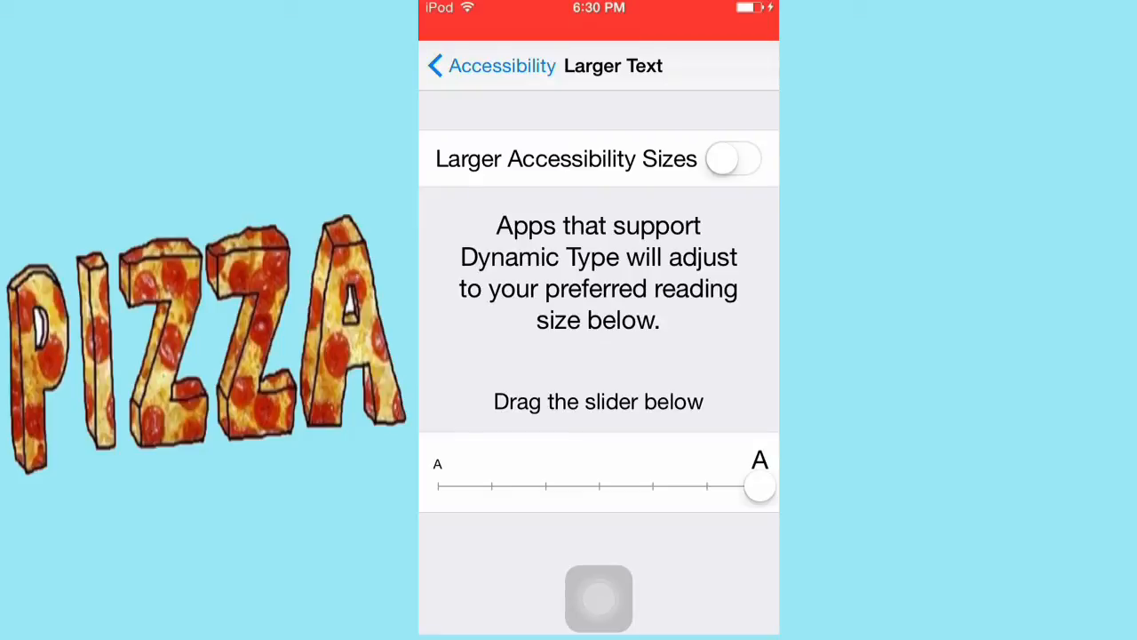
click(732, 158)
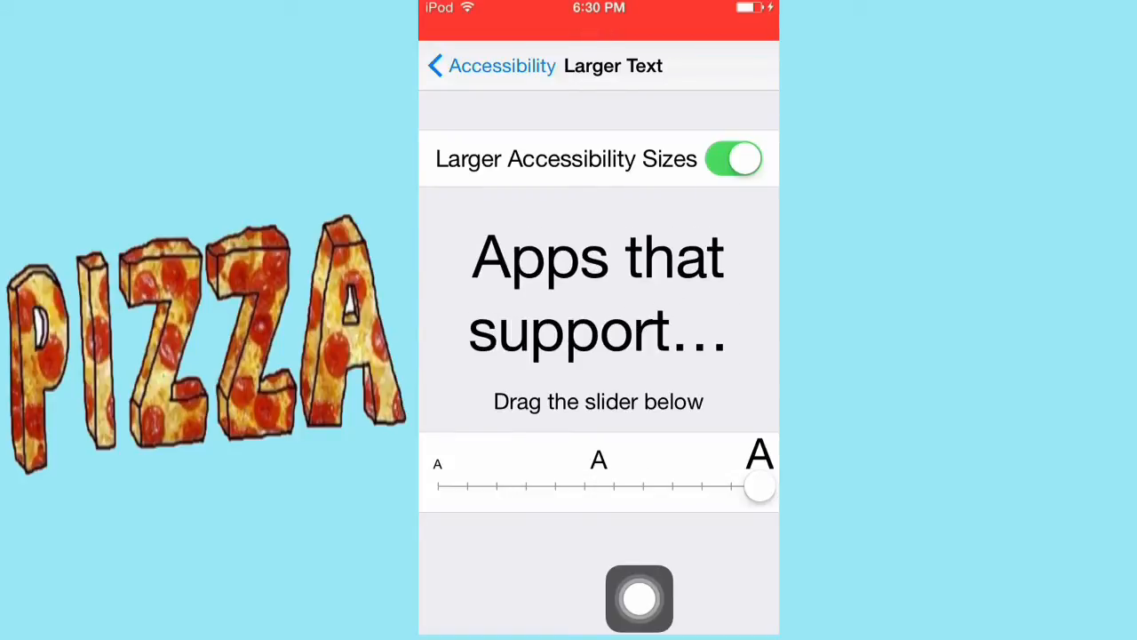
drag(760, 487, 672, 487)
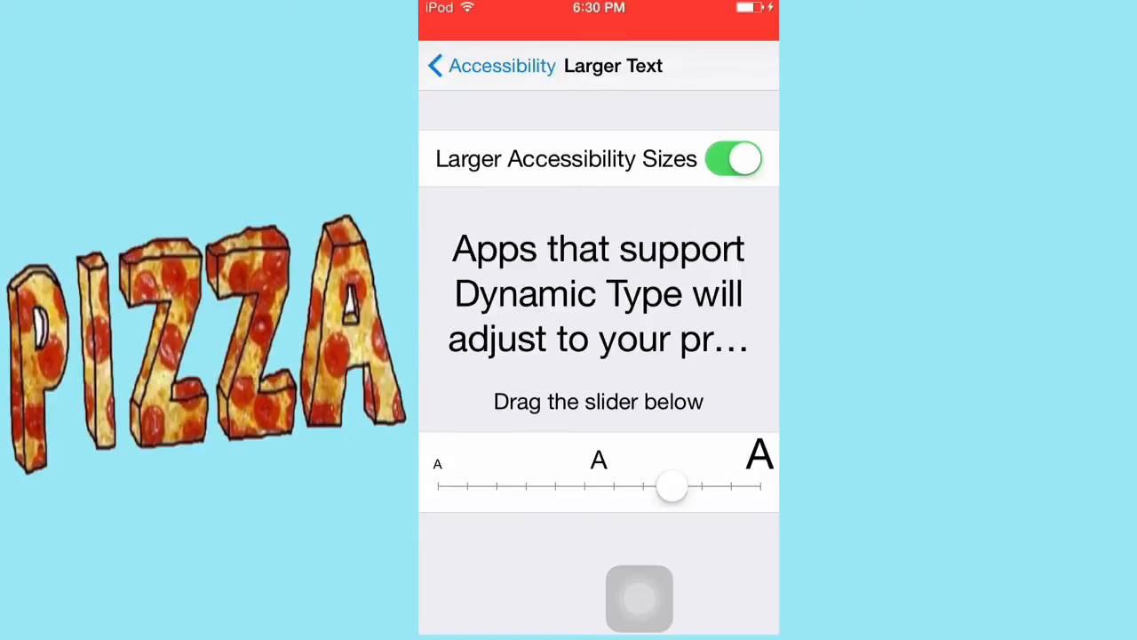
click(732, 159)
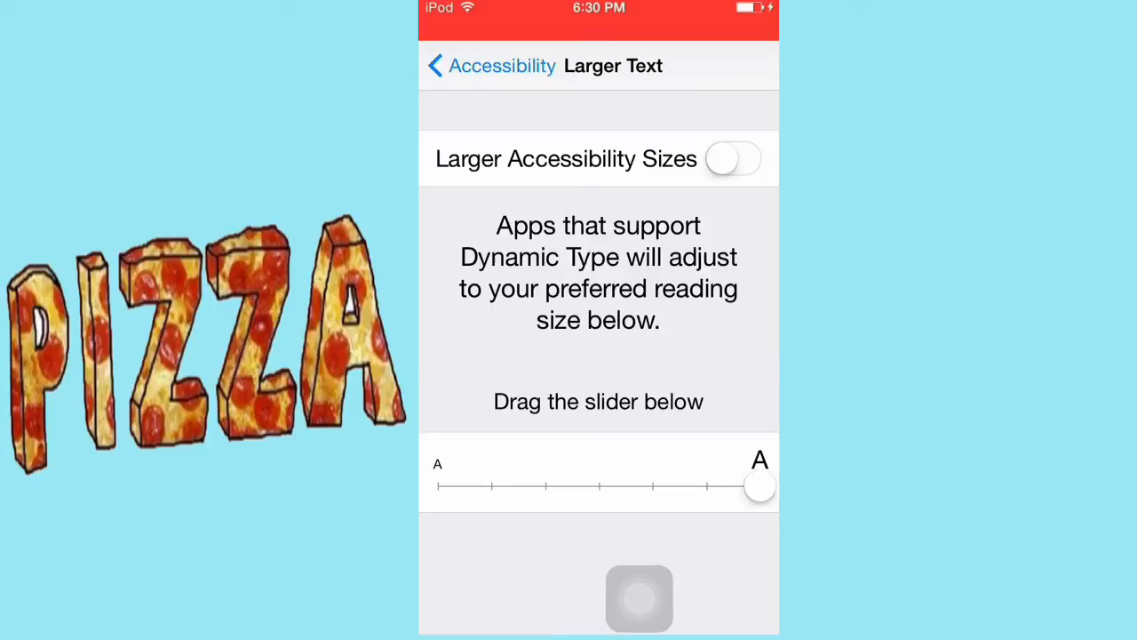
Step: Return to Accessibility, switch Bold Text on, and confirm the device restart via Continue
click(490, 64)
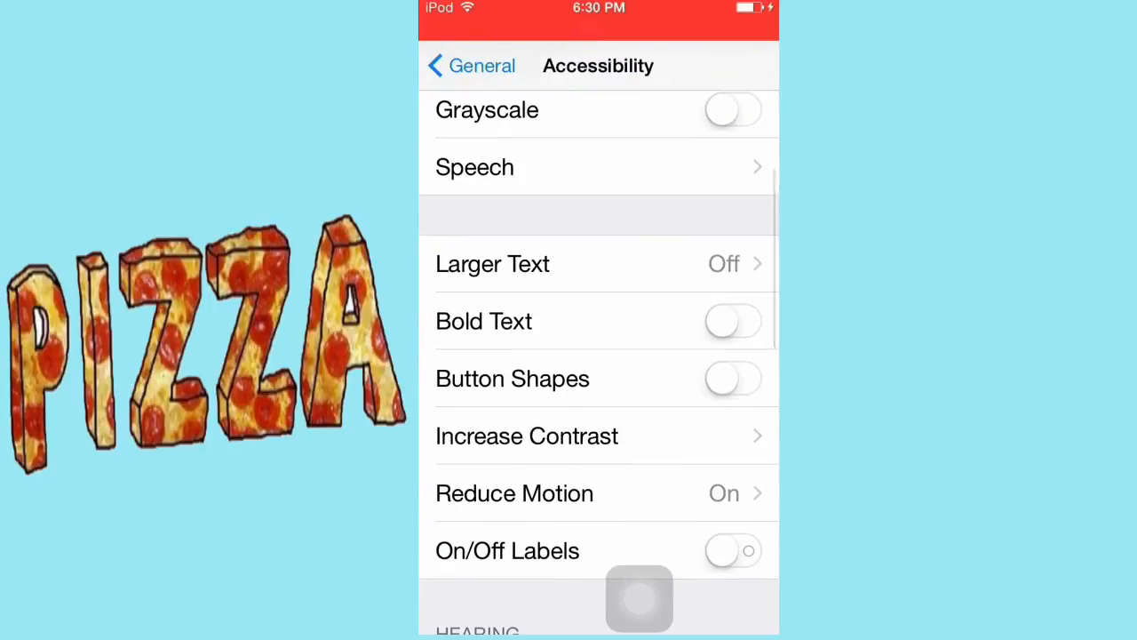
click(733, 320)
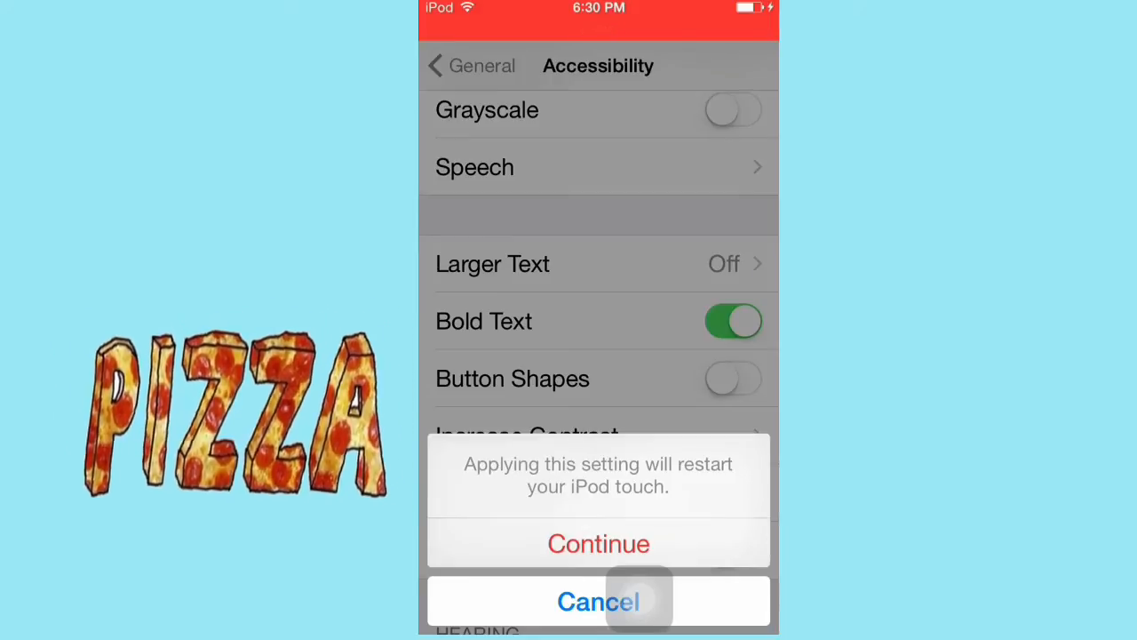
click(597, 601)
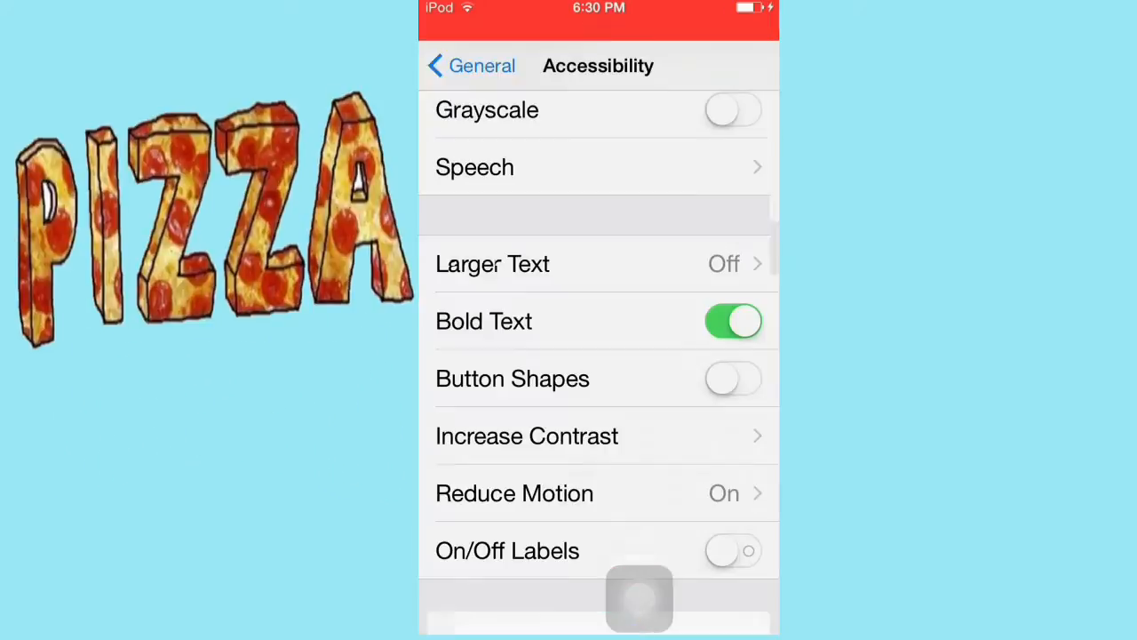